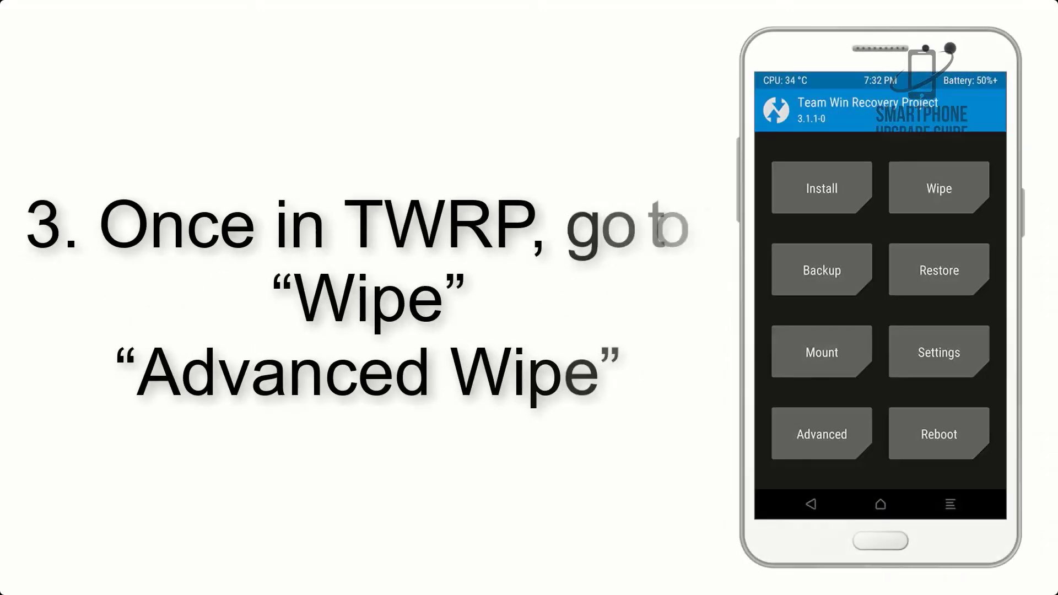
- Check TWRP's advanced wipe options, then flash AOSP_ROM.zip from /sdcard/Download
click(939, 188)
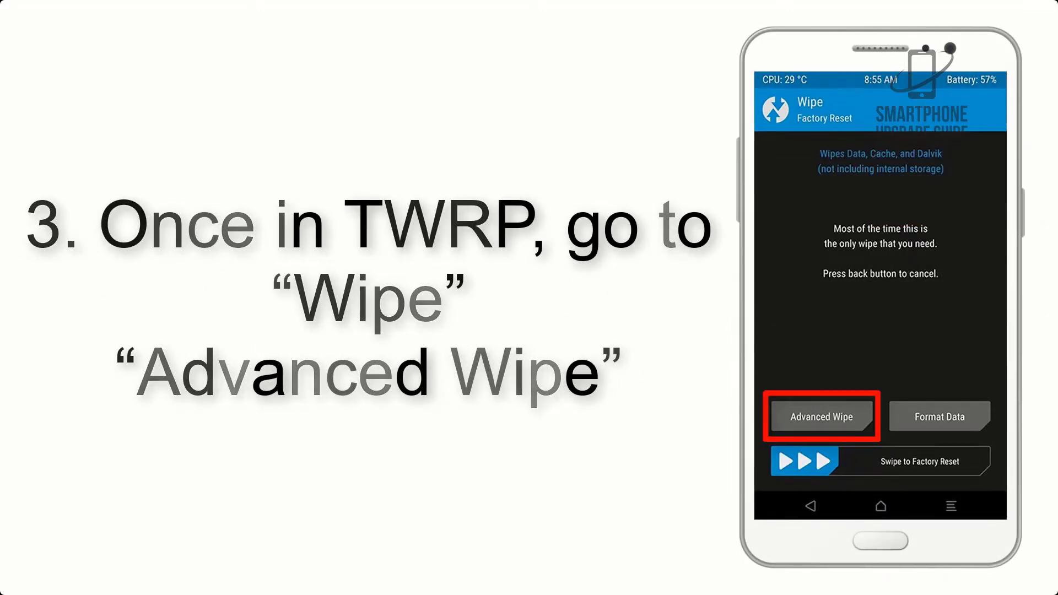
click(822, 417)
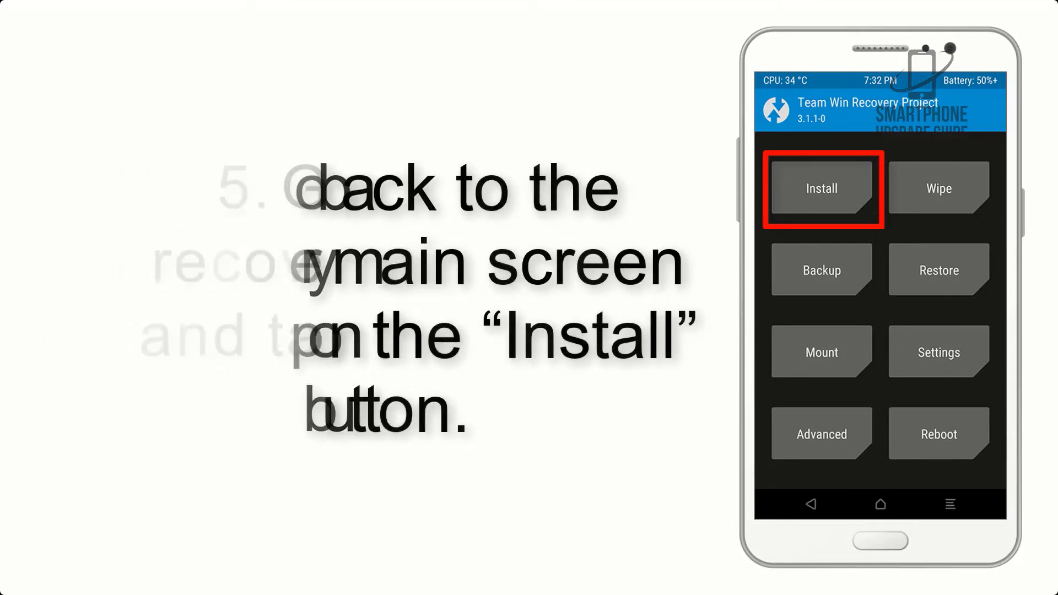
click(821, 189)
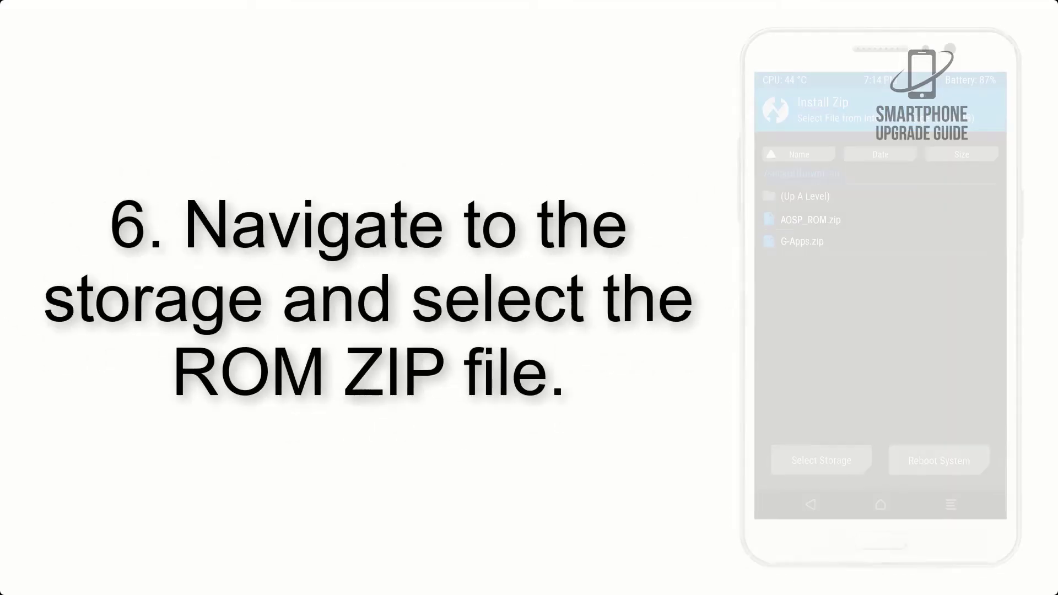
click(811, 219)
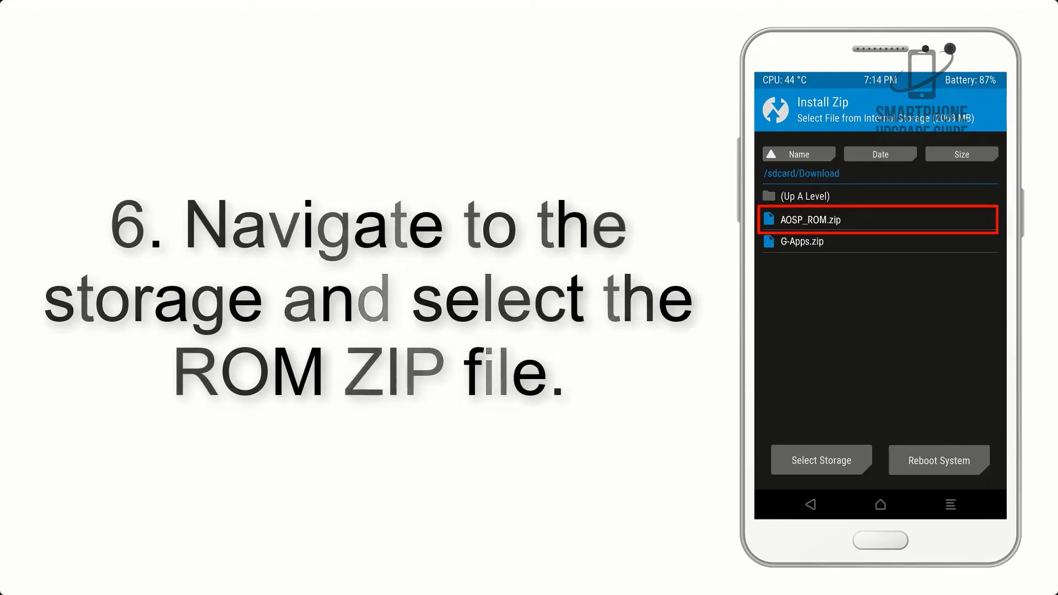
click(811, 219)
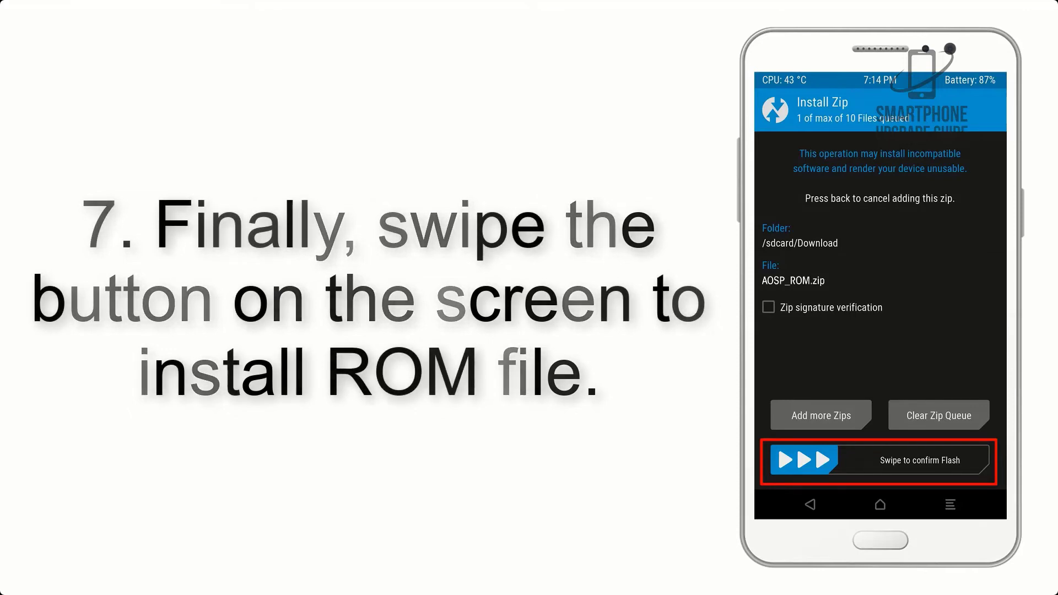
drag(796, 461, 959, 461)
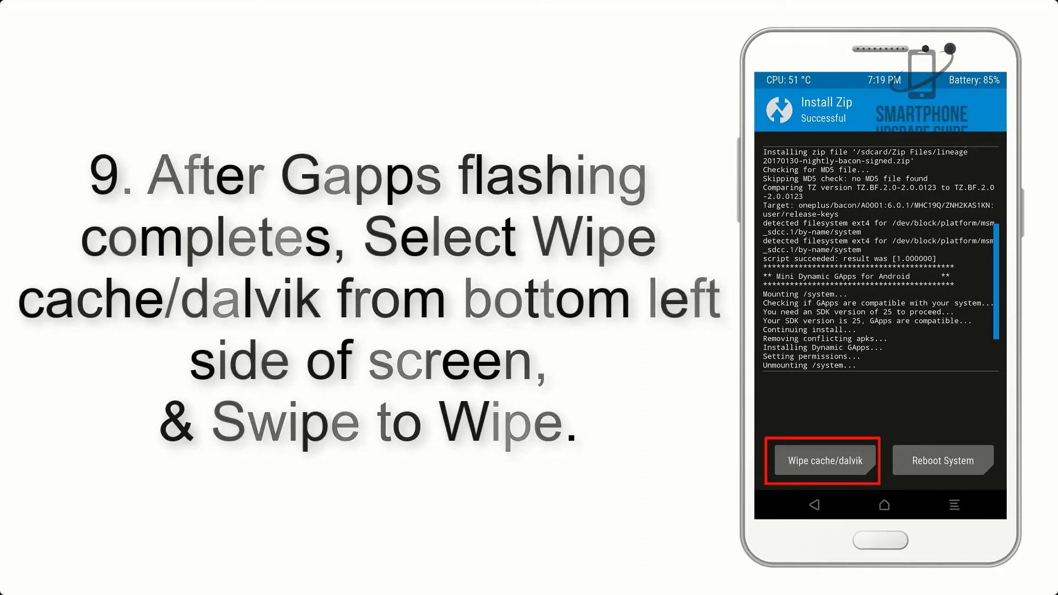
- Wipe the cache and Dalvik cache from the successful install screen
click(943, 460)
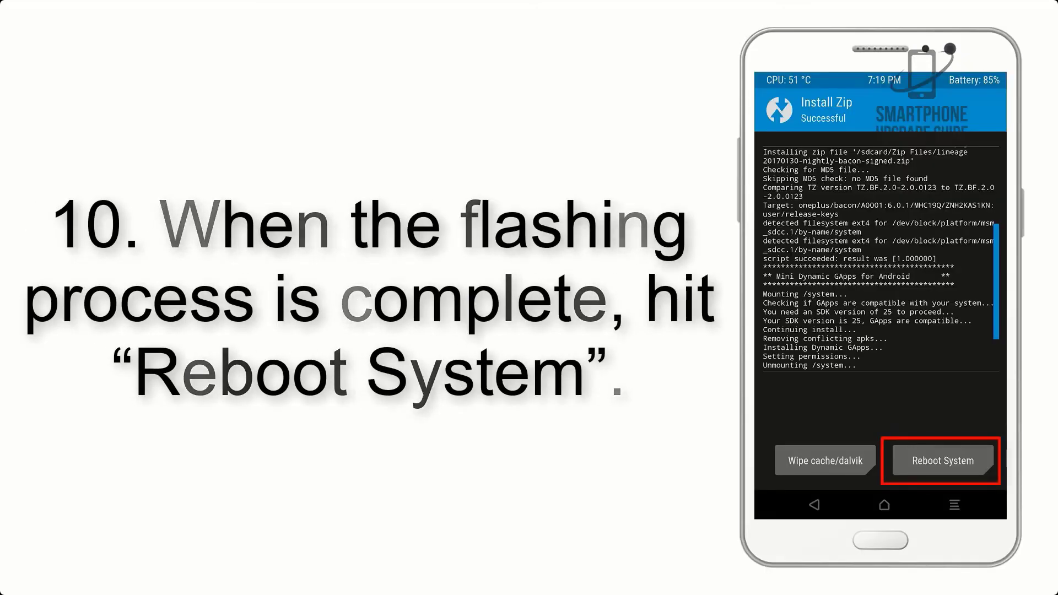